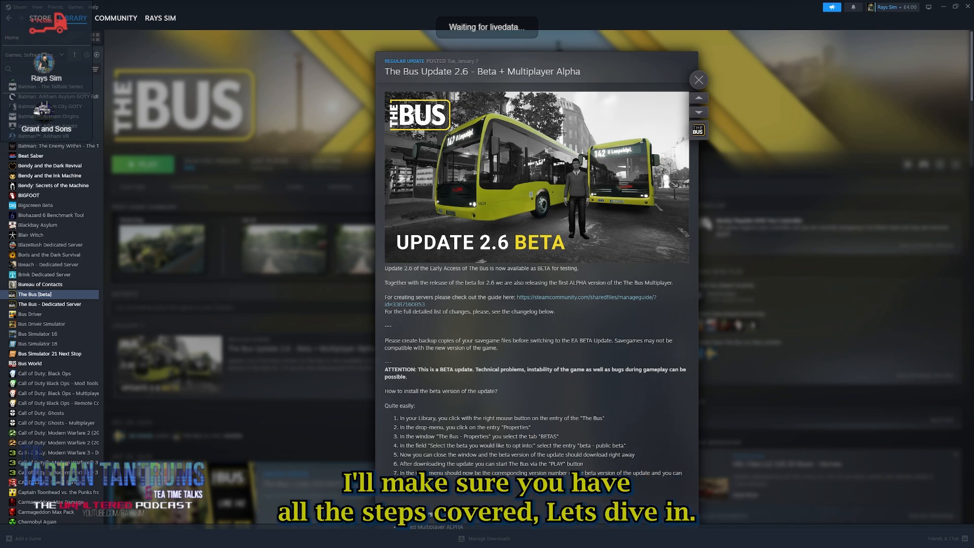
{"action": "mouse_move", "coordinate": [643, 92]}
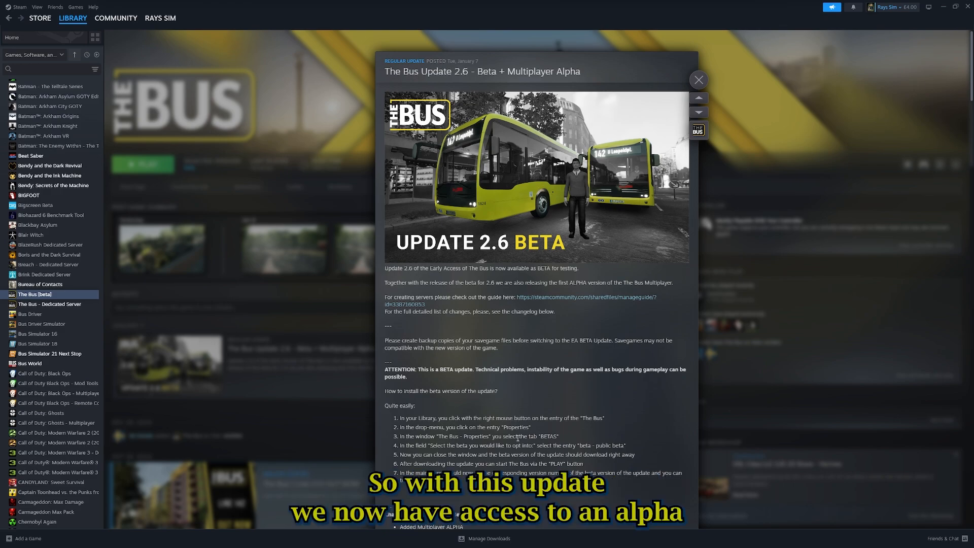
- Dismiss the update announcement, visit the Store briefly, and return to the library page
{"action": "scroll", "scroll_direction": "down", "scroll_amount": 3}
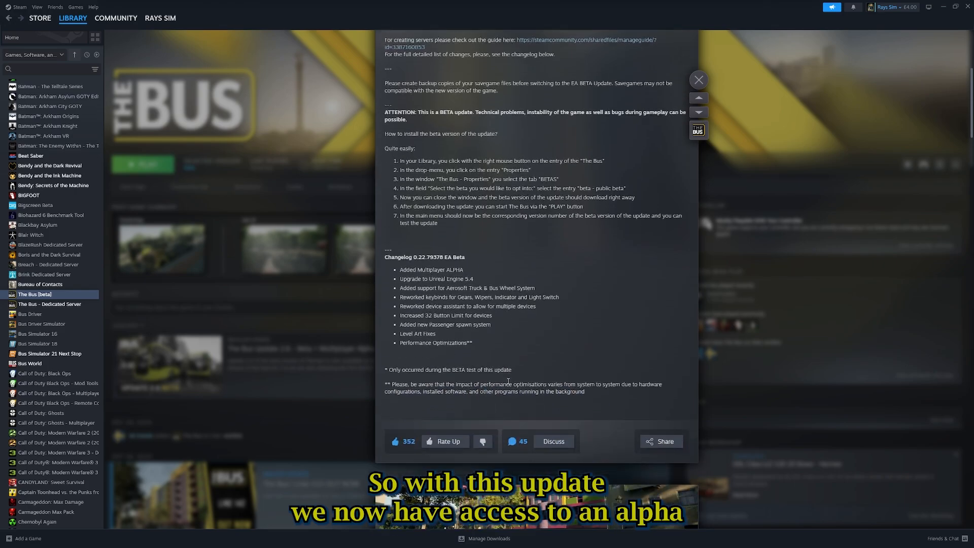
{"action": "scroll", "scroll_direction": "up", "scroll_amount": 3}
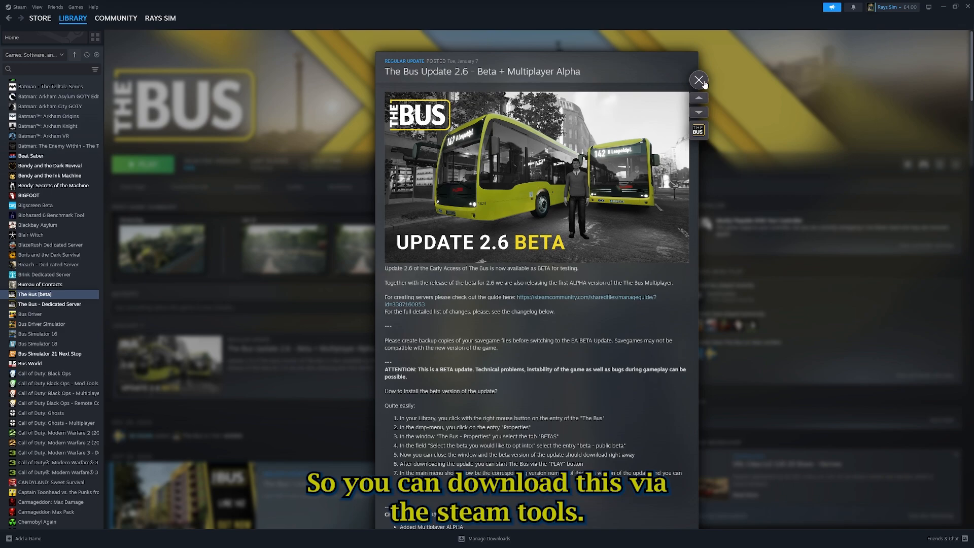
{"action": "left_click", "coordinate": [697, 81]}
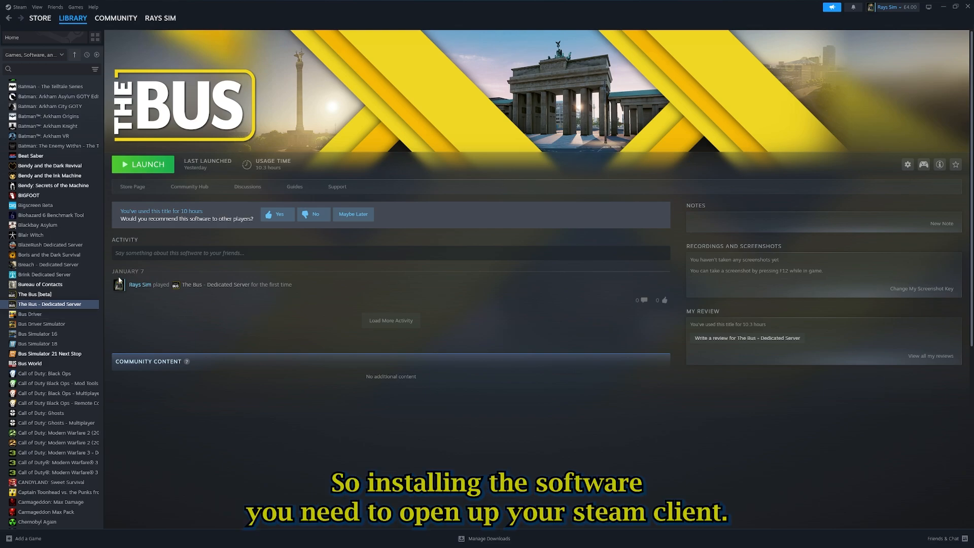
{"action": "left_click", "coordinate": [72, 18]}
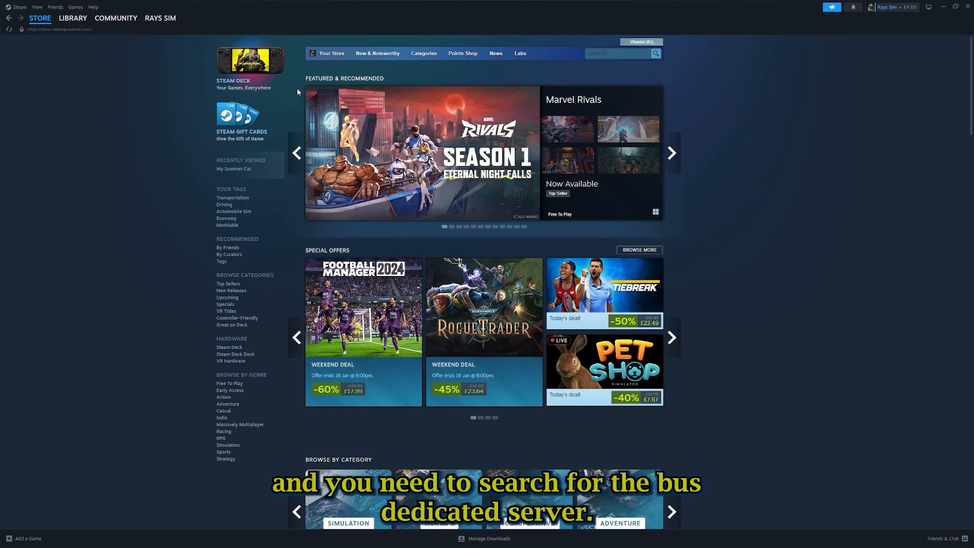
{"action": "left_click", "coordinate": [617, 53]}
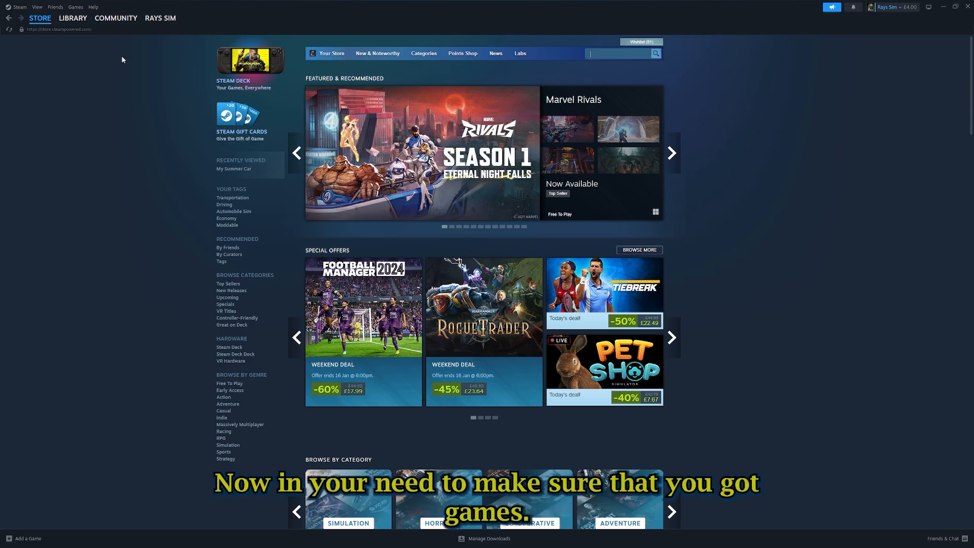
{"action": "left_click", "coordinate": [73, 18]}
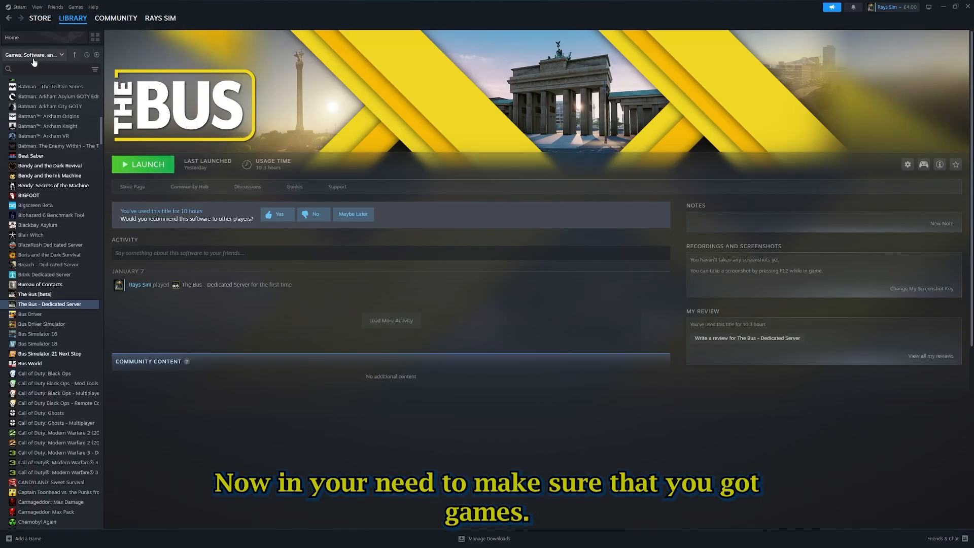
{"action": "left_click", "coordinate": [33, 55]}
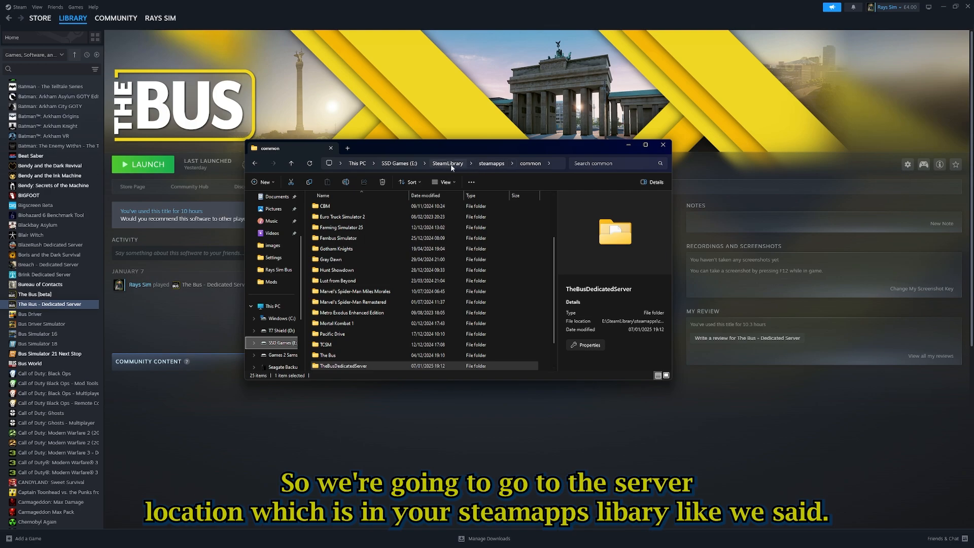
- Navigate through TheBusDedicatedServer and TheBus into the Settings folder
{"action": "left_click", "coordinate": [343, 365]}
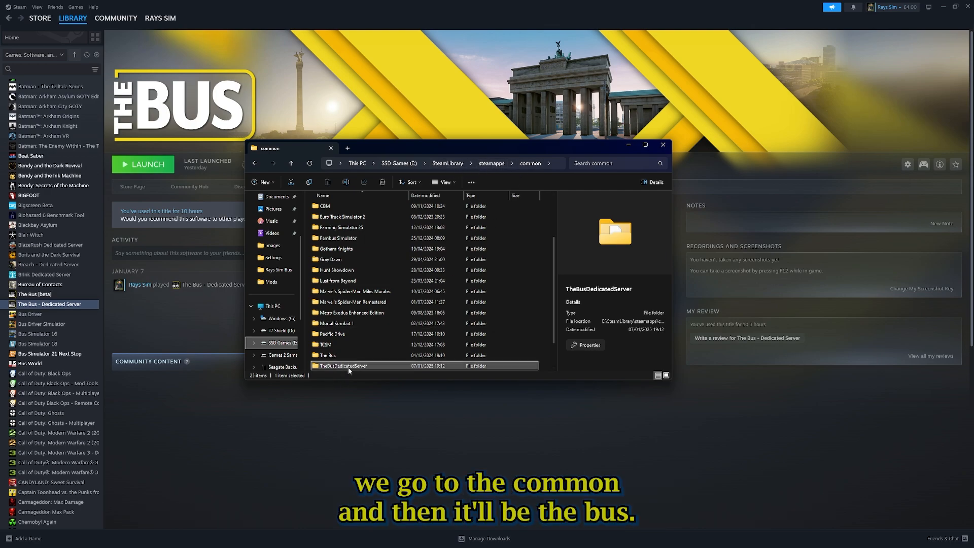
{"action": "mouse_move", "coordinate": [340, 371]}
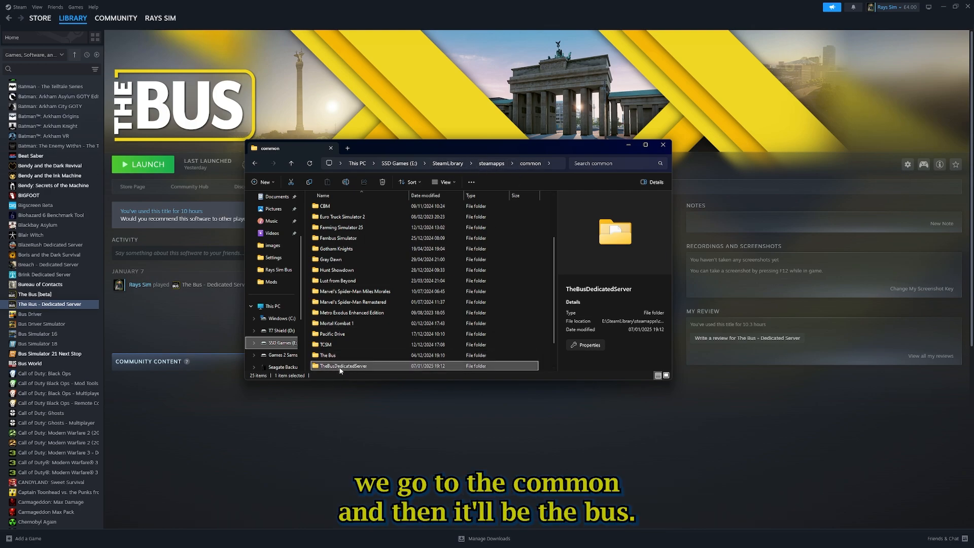
{"action": "double_click", "coordinate": [342, 365]}
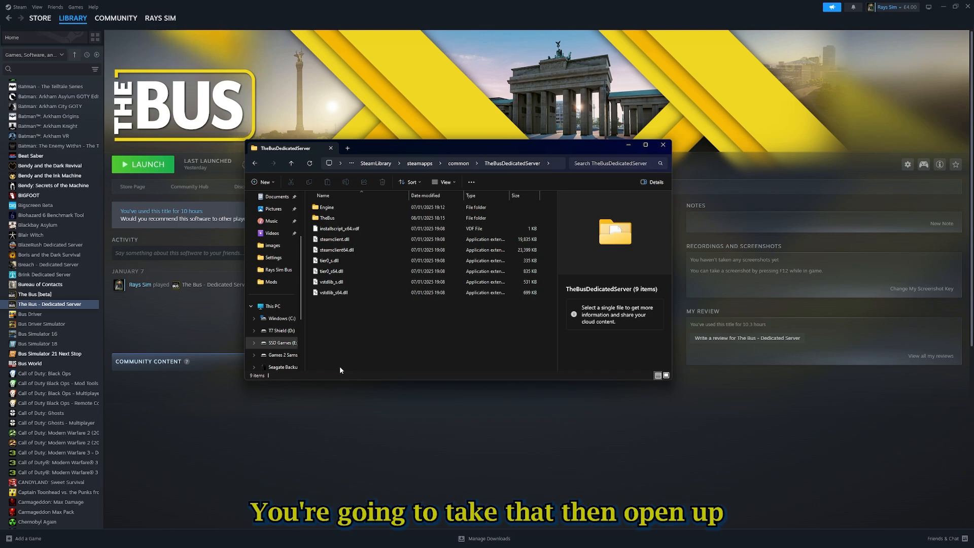
{"action": "left_click", "coordinate": [326, 217]}
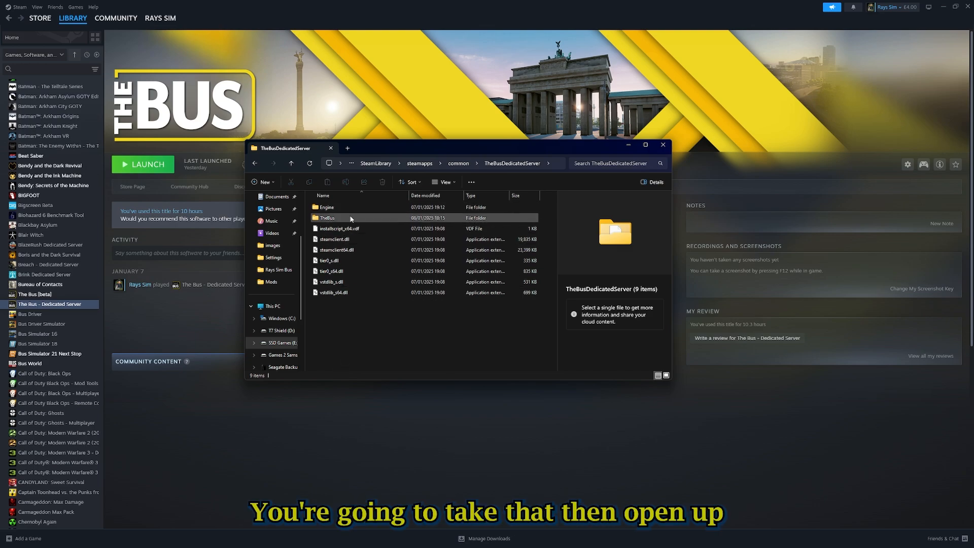
{"action": "double_click", "coordinate": [326, 217]}
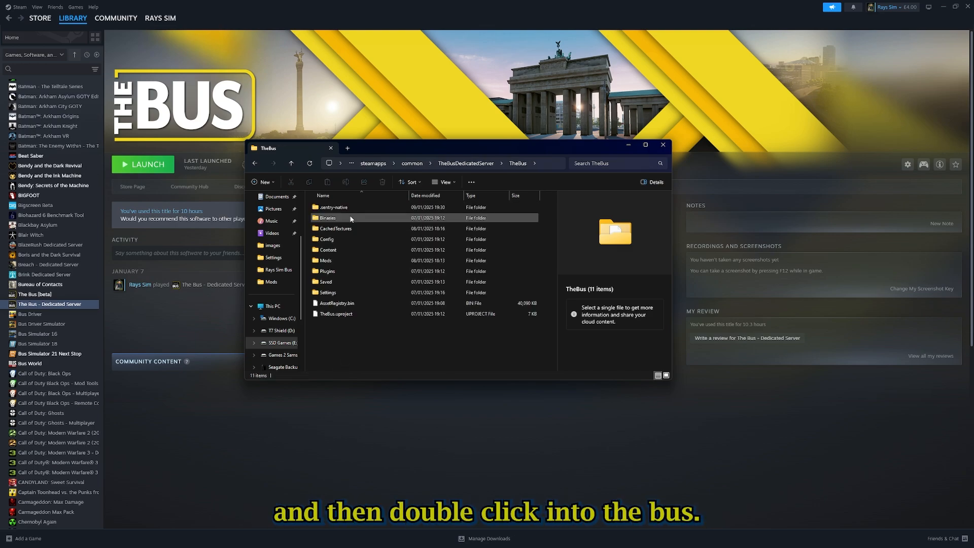
{"action": "left_click", "coordinate": [328, 292]}
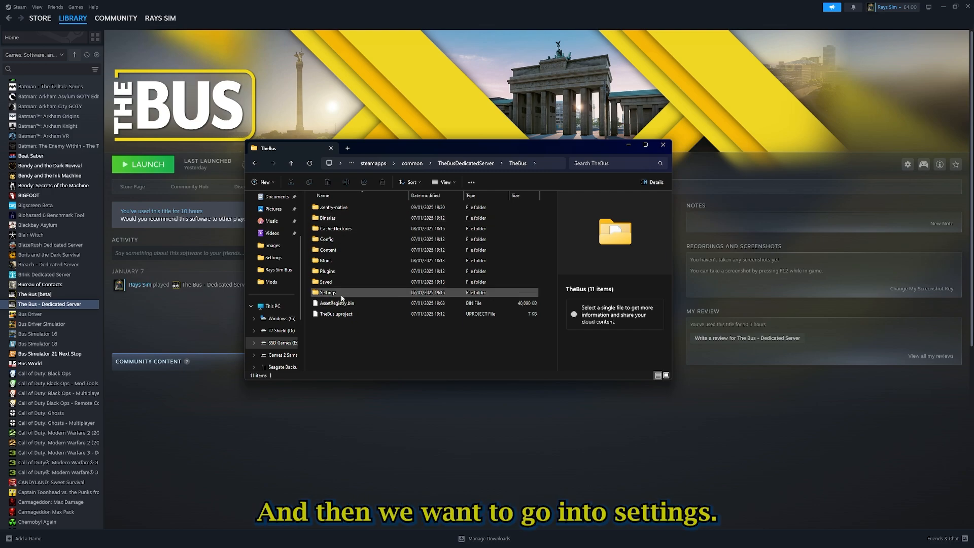
{"action": "double_click", "coordinate": [328, 292]}
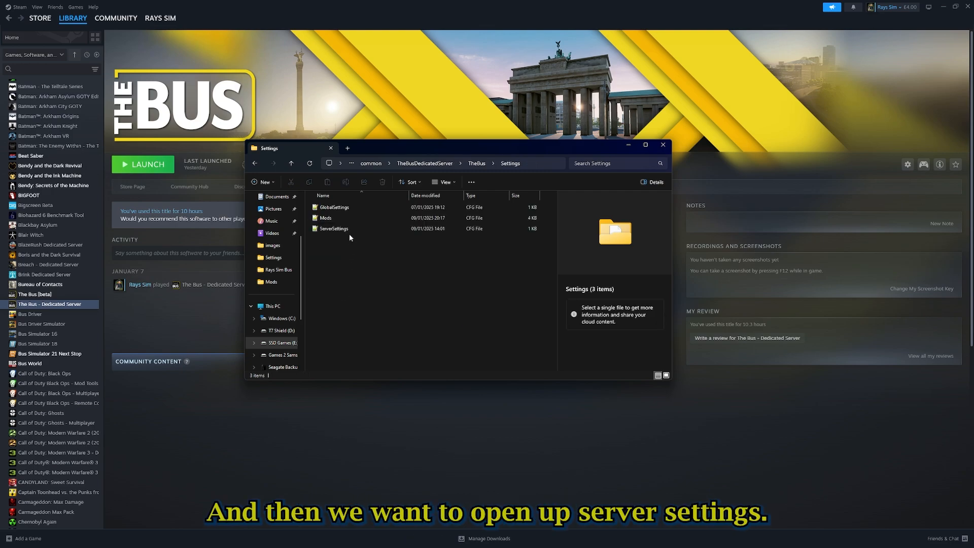
- Open the ServerSettings file with Edit with Notepad++
{"action": "left_click", "coordinate": [334, 228]}
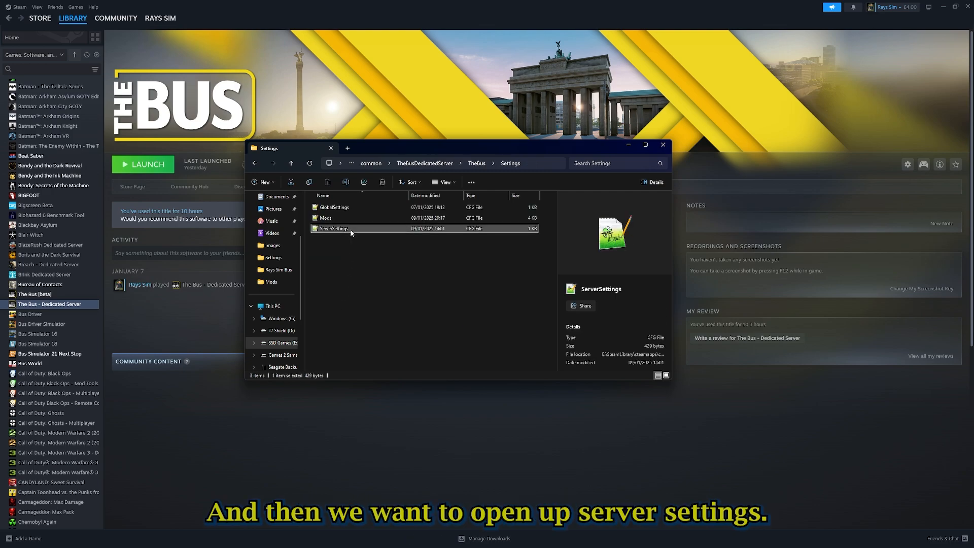
{"action": "right_click", "coordinate": [334, 228]}
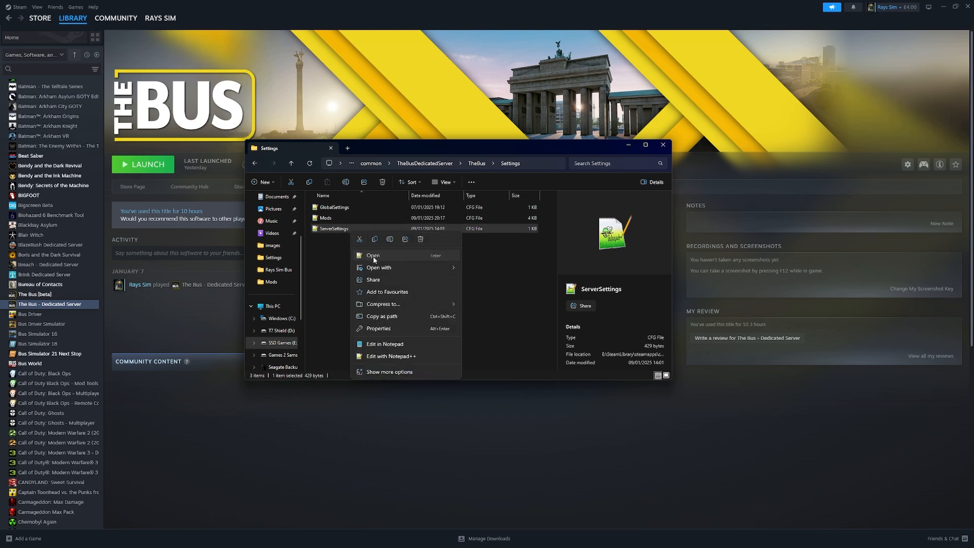
{"action": "left_click", "coordinate": [354, 260]}
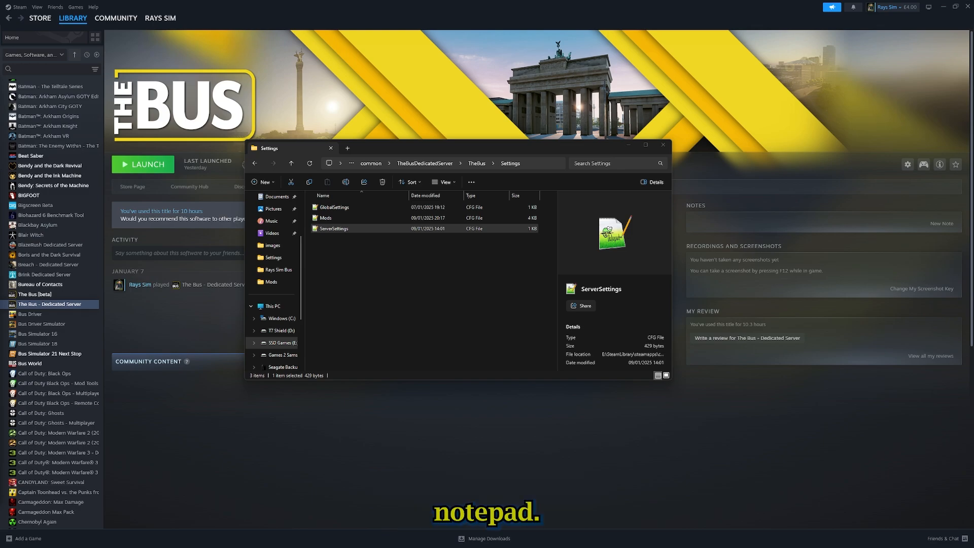
- Change the dateTime month to 10 so it reads 2025.10.01-08.00.00
{"action": "double_click", "coordinate": [333, 228]}
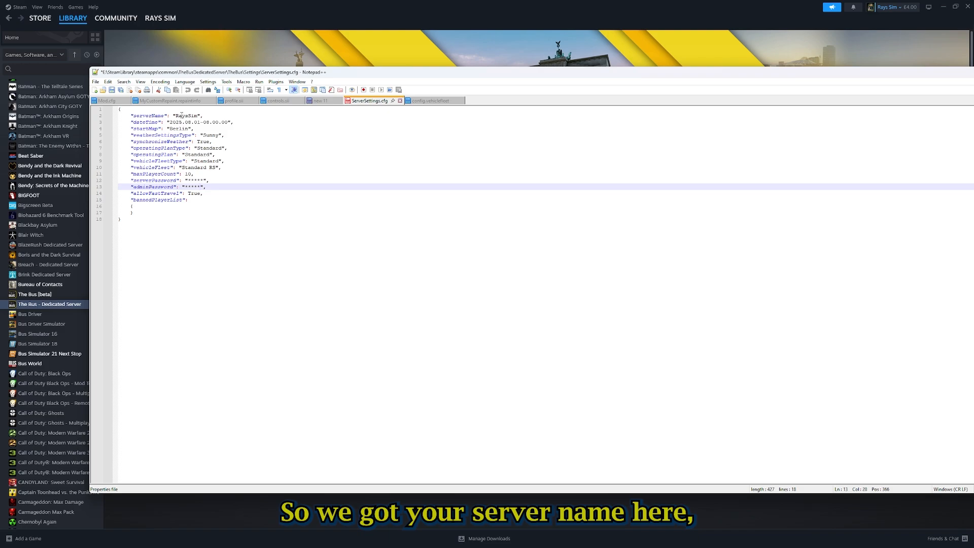
{"action": "double_click", "coordinate": [186, 115]}
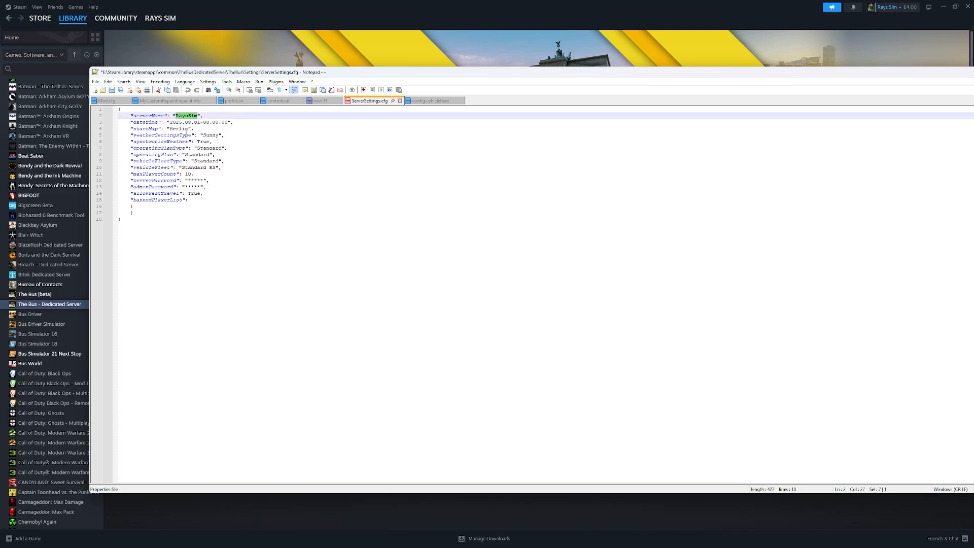
{"action": "left_click", "coordinate": [194, 128]}
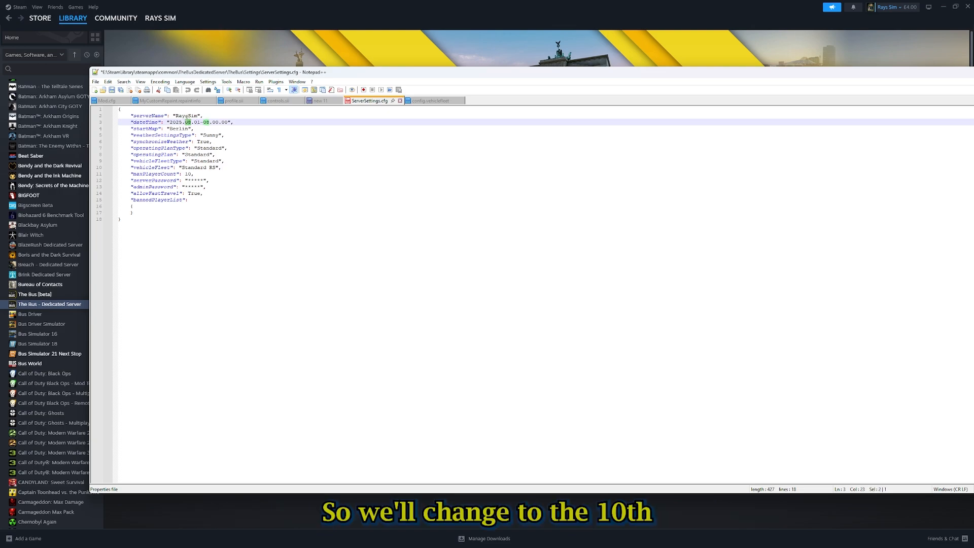
{"action": "type", "text": "10"}
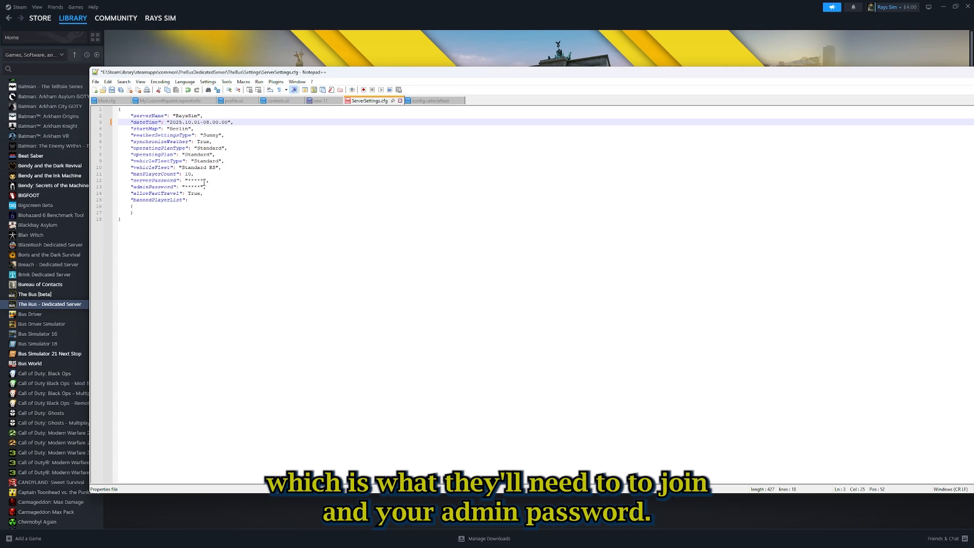
{"action": "mouse_move", "coordinate": [208, 190]}
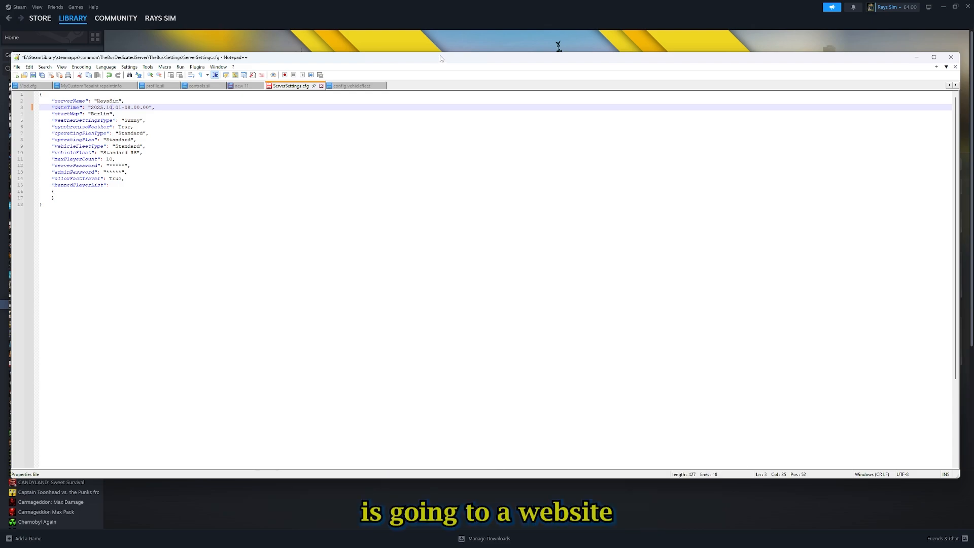
{"action": "mouse_move", "coordinate": [439, 58]}
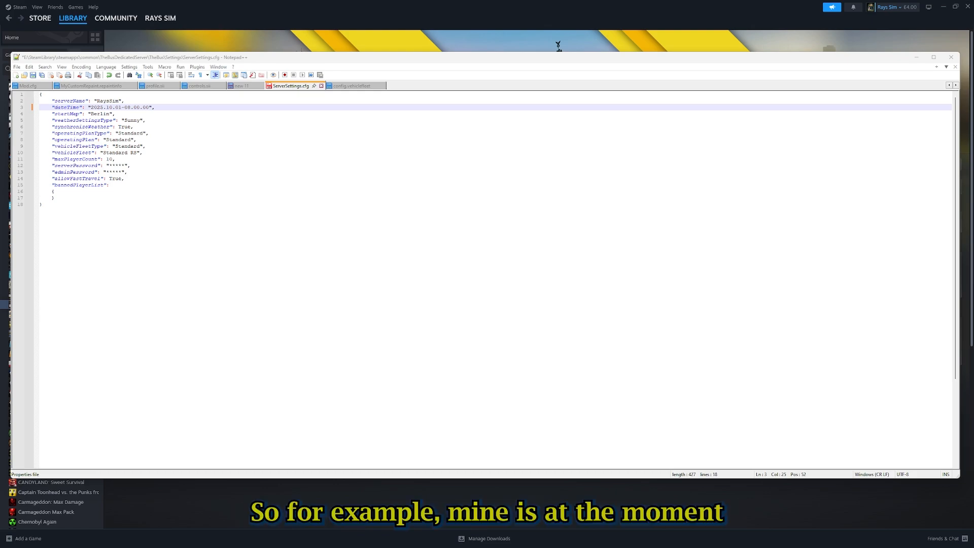
{"action": "mouse_move", "coordinate": [814, 272]}
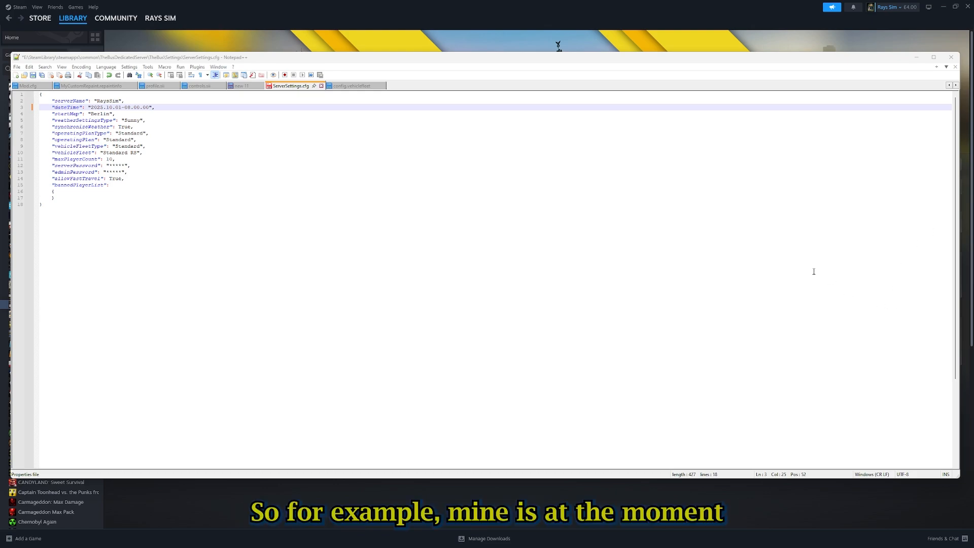
{"action": "mouse_move", "coordinate": [623, 152]}
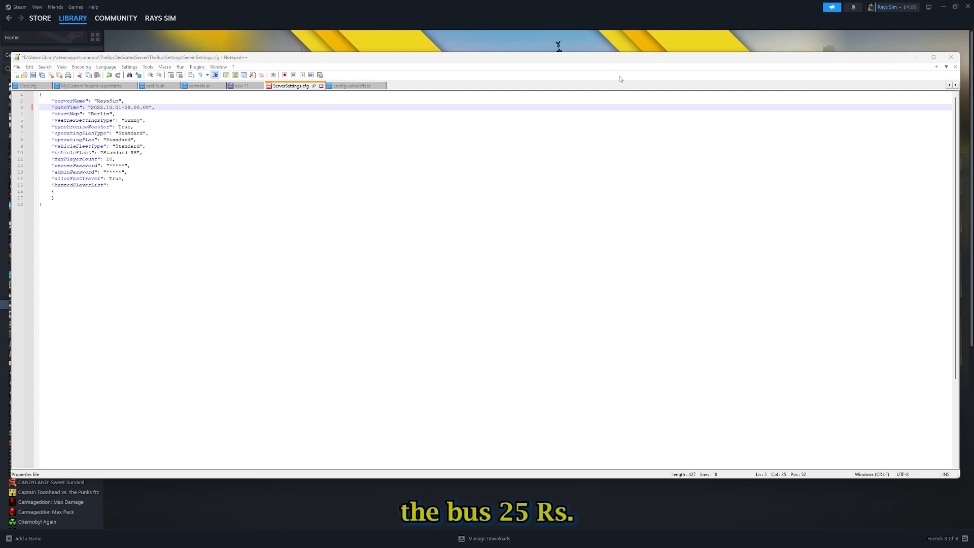
{"action": "mouse_move", "coordinate": [537, 62]}
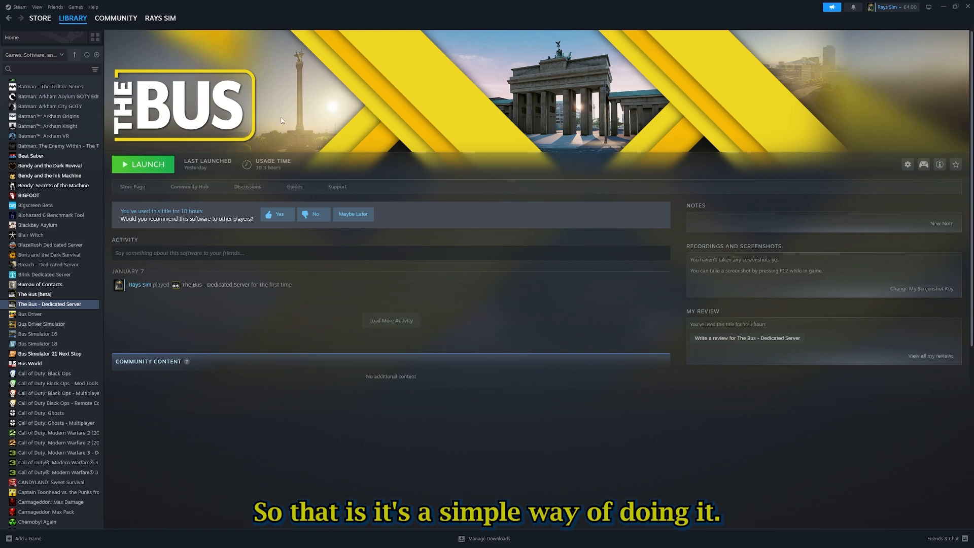
{"action": "mouse_move", "coordinate": [619, 409]}
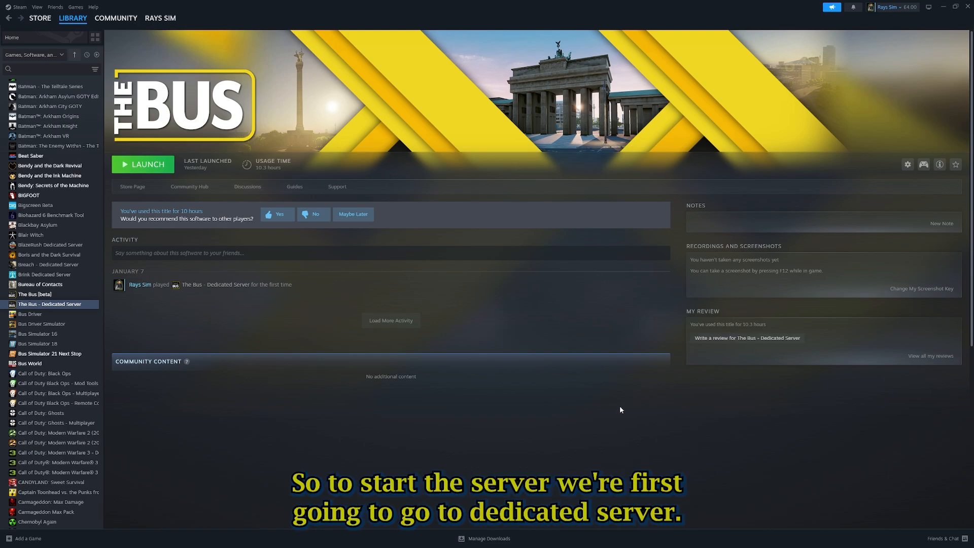
{"action": "mouse_move", "coordinate": [128, 187]}
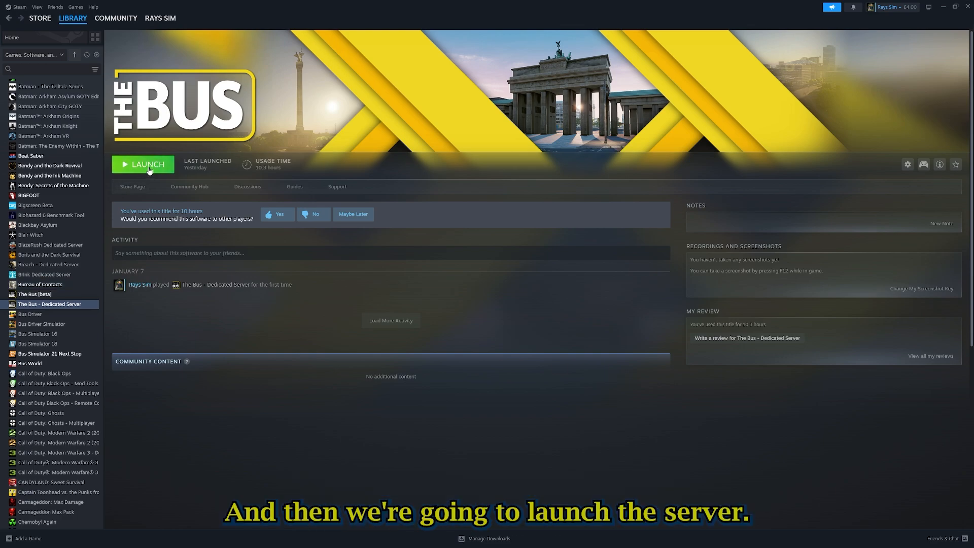
- Launch The Bus – Dedicated Server from the library
{"action": "left_click", "coordinate": [143, 165]}
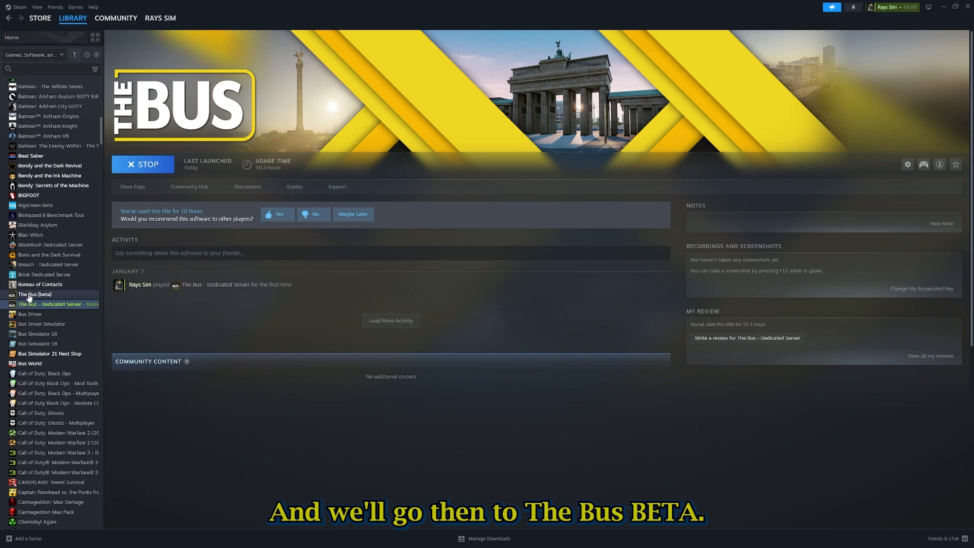
- Select The Bus (beta) in the library and start the game
{"action": "left_click", "coordinate": [36, 294]}
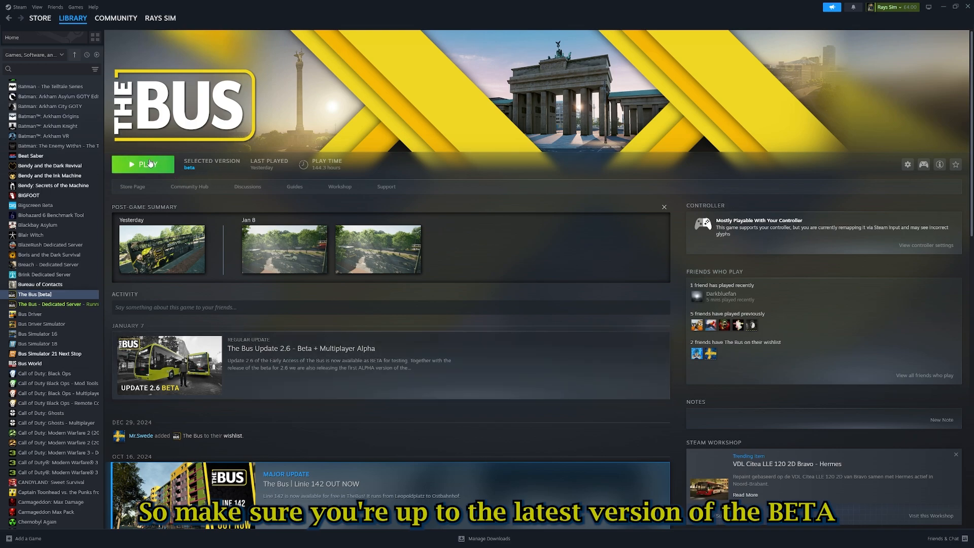
{"action": "left_click", "coordinate": [143, 164]}
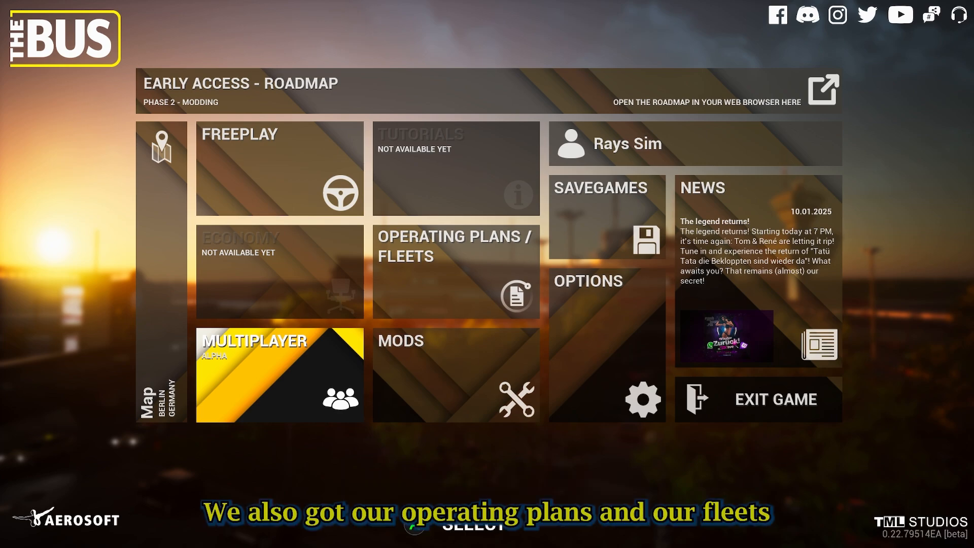
{"action": "mouse_move", "coordinate": [456, 272]}
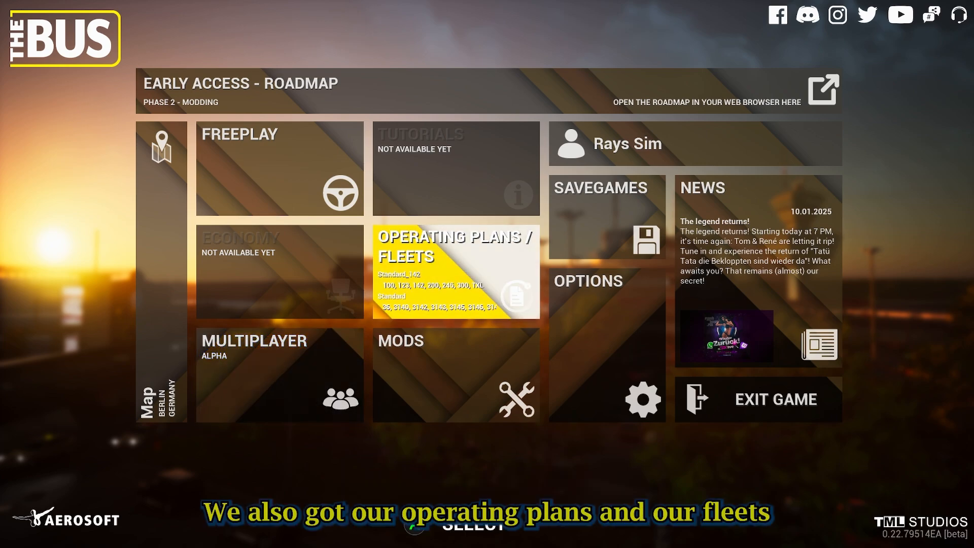
- Leave the main menu for the Multiplayer server browser
{"action": "left_click", "coordinate": [455, 273]}
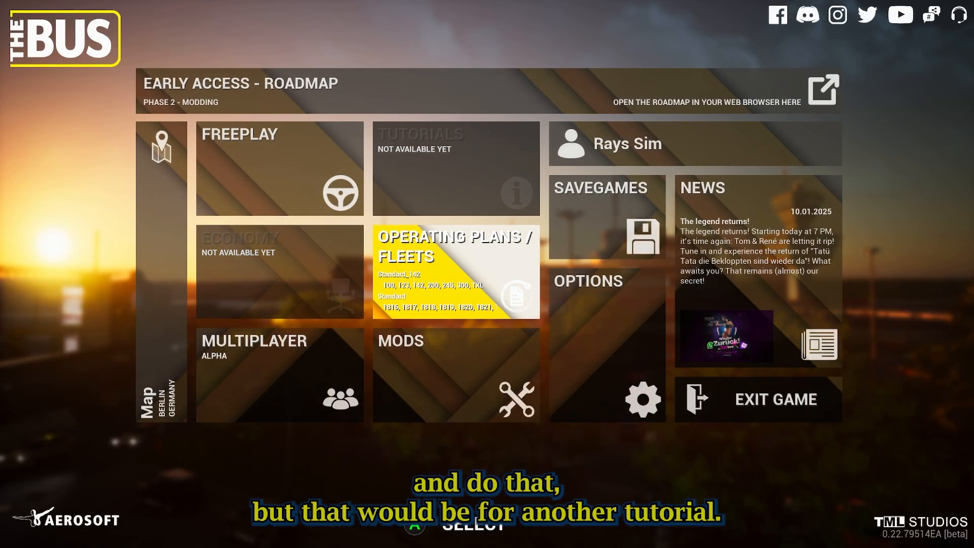
{"action": "left_click", "coordinate": [279, 376]}
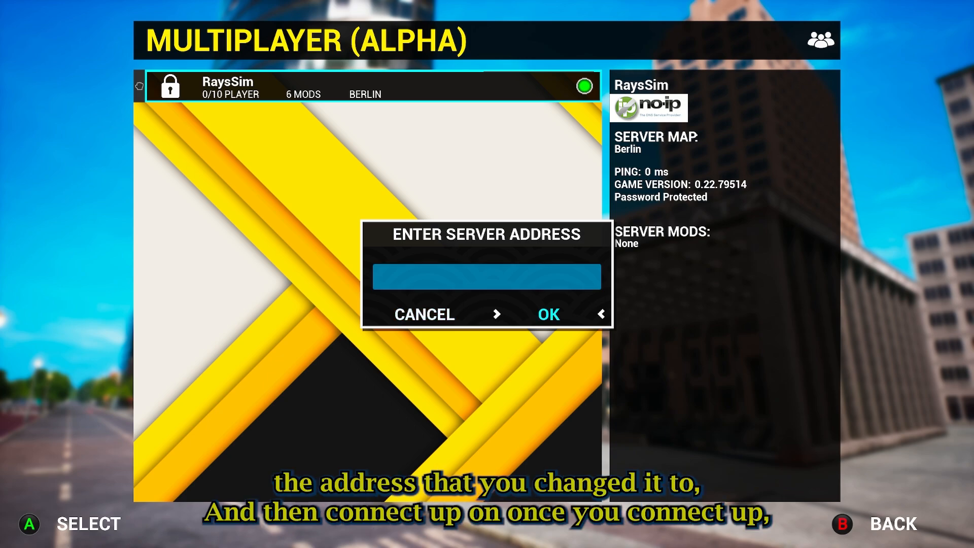
- Cancel the server address prompt and join the RaysSim server
{"action": "left_click", "coordinate": [423, 313]}
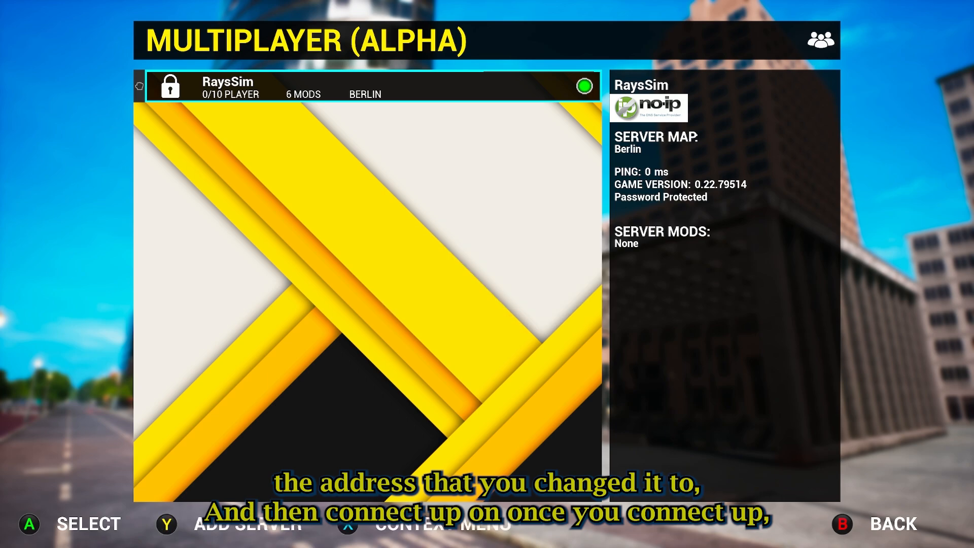
{"action": "left_click", "coordinate": [366, 88]}
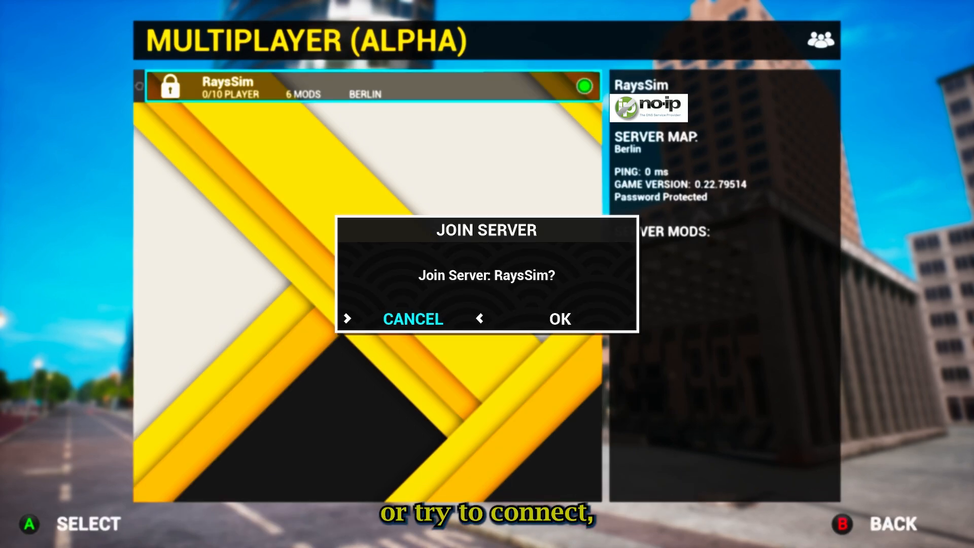
{"action": "left_click", "coordinate": [558, 319]}
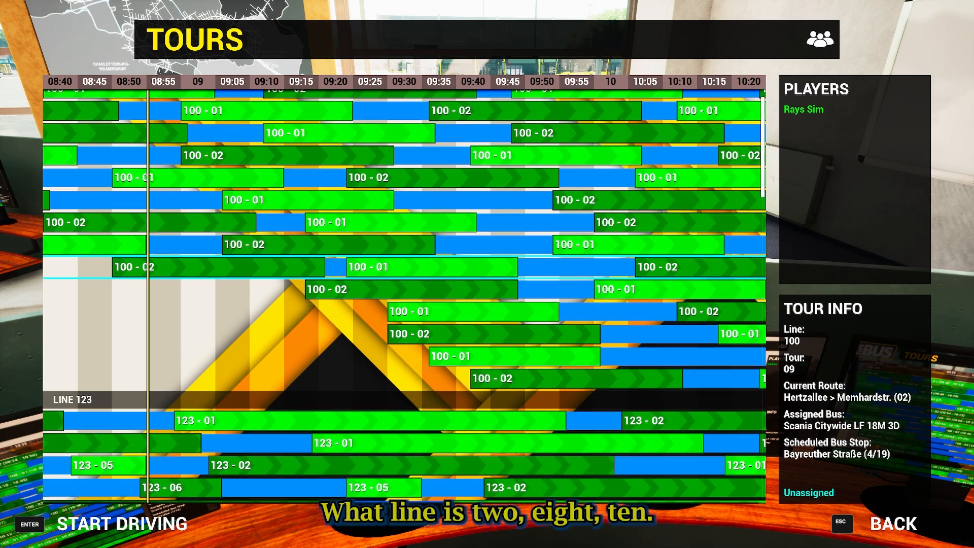
- Close the Tours timetable and walk into the depot control room
{"action": "scroll", "scroll_direction": "down", "scroll_amount": 3}
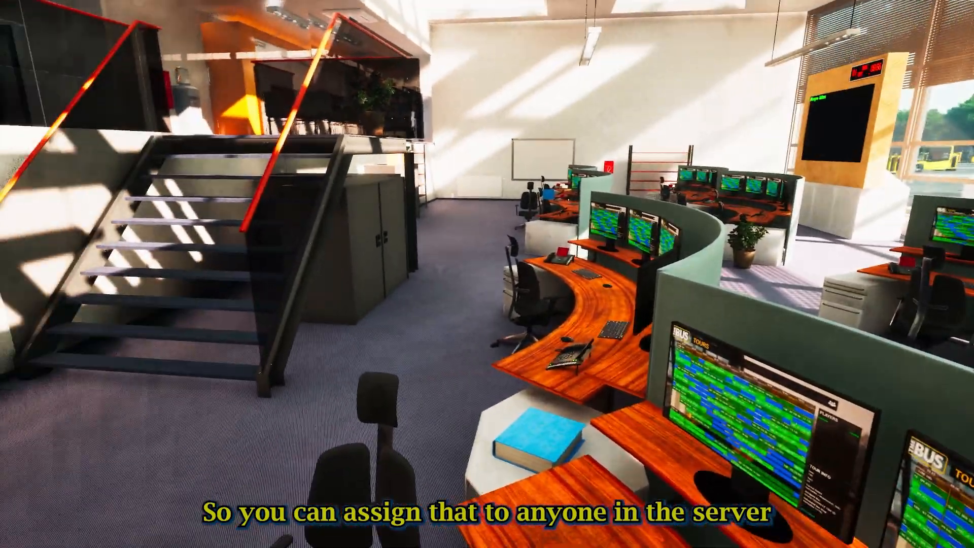
{"action": "mouse_move", "coordinate": [487, 274]}
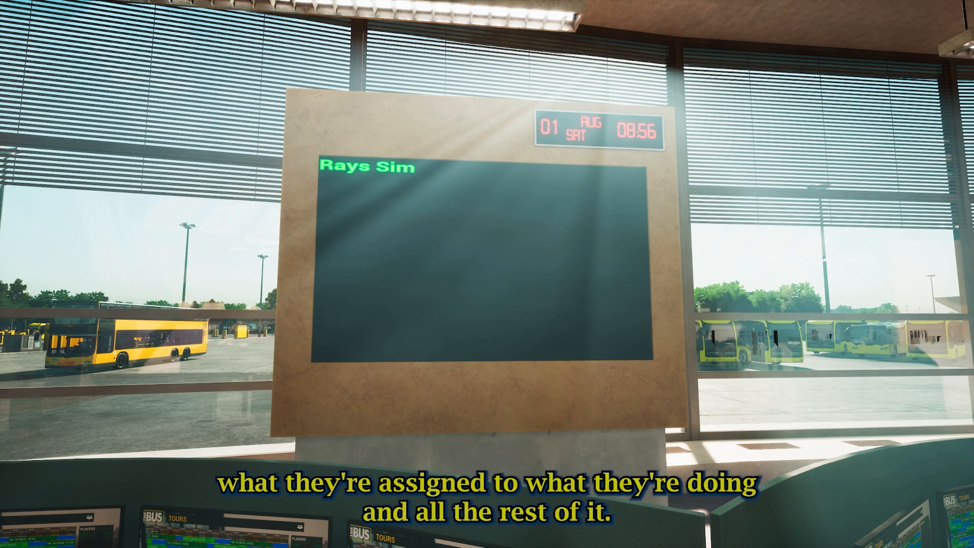
- Open the multiplayer admin panel via Escape and keep the Standard operating plan
{"action": "key", "text": "Escape"}
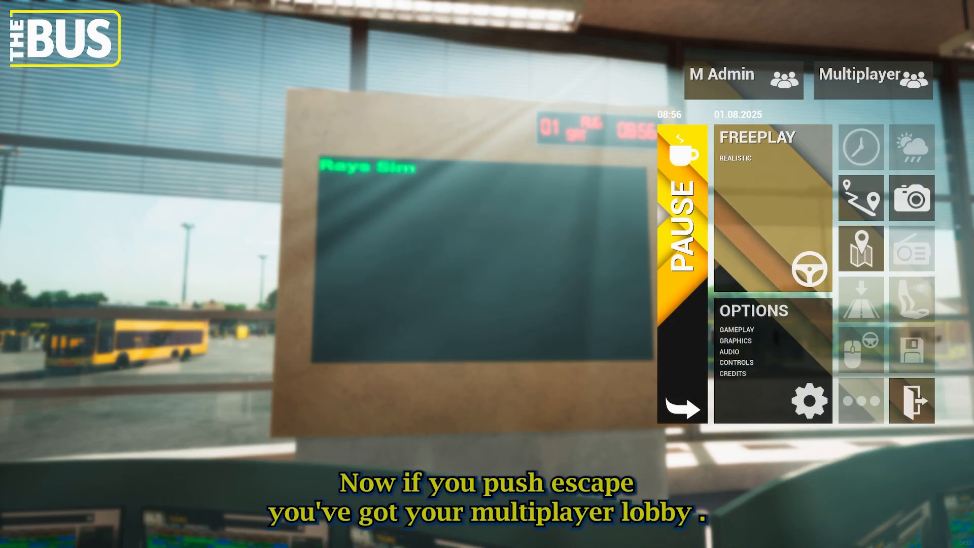
{"action": "left_click", "coordinate": [721, 74]}
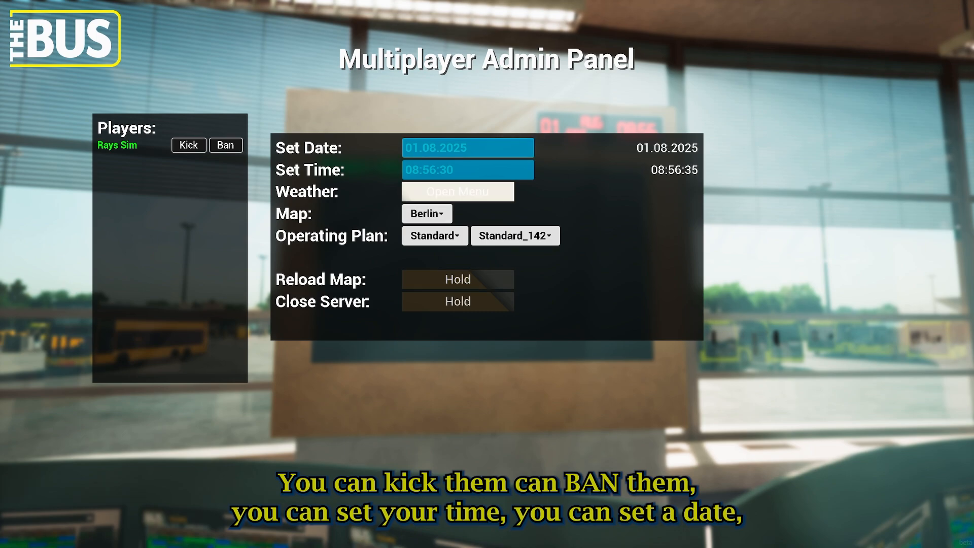
{"action": "left_click", "coordinate": [457, 192]}
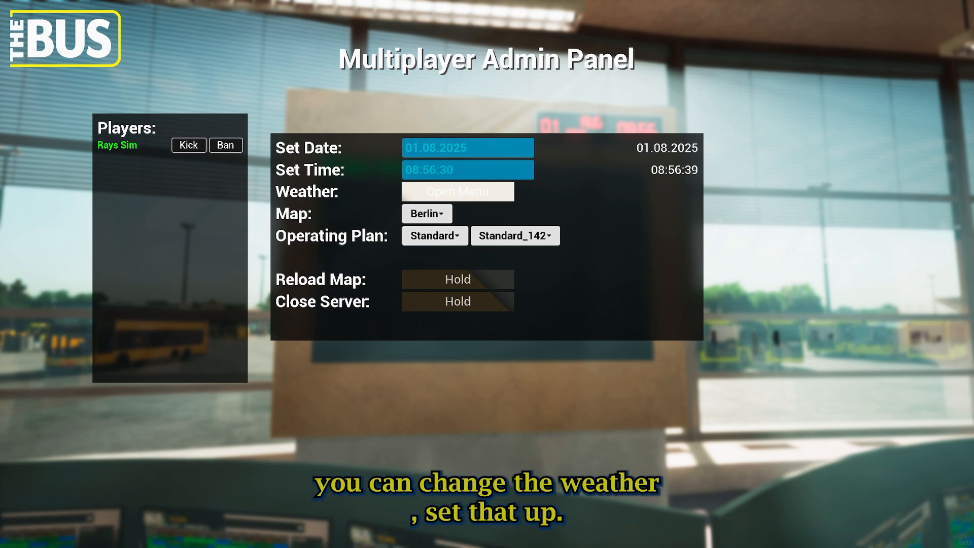
{"action": "left_click", "coordinate": [434, 235]}
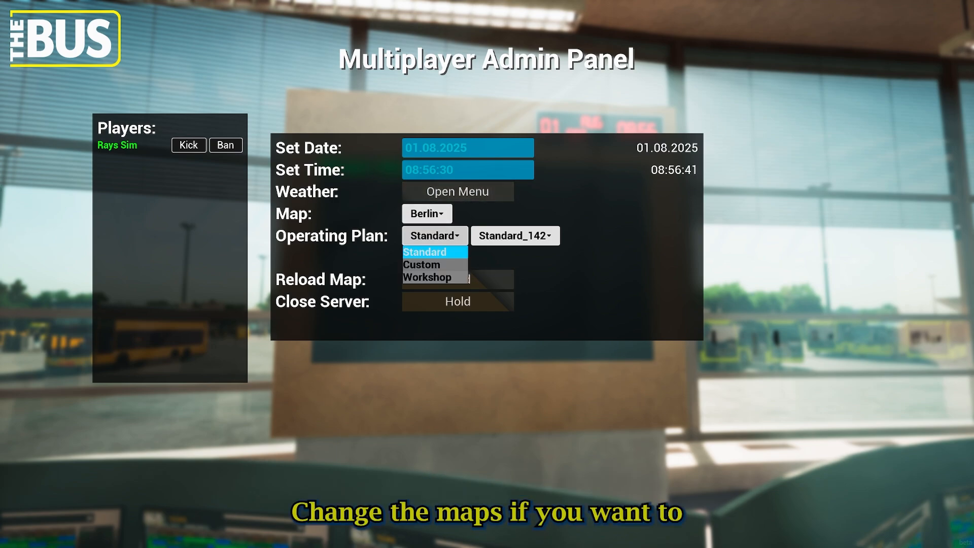
{"action": "left_click", "coordinate": [433, 252]}
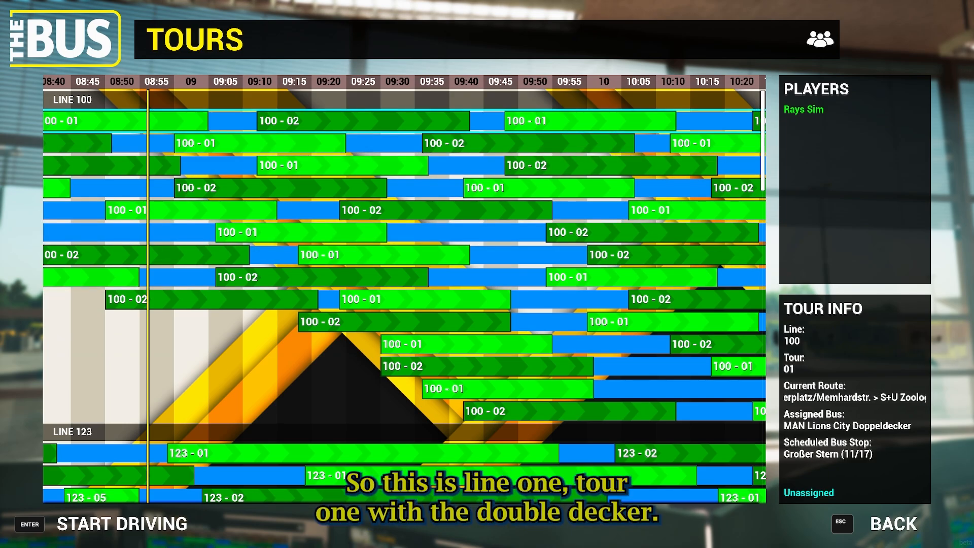
- Start driving line 100, tour 01 with the double-decker
{"action": "left_click", "coordinate": [121, 524]}
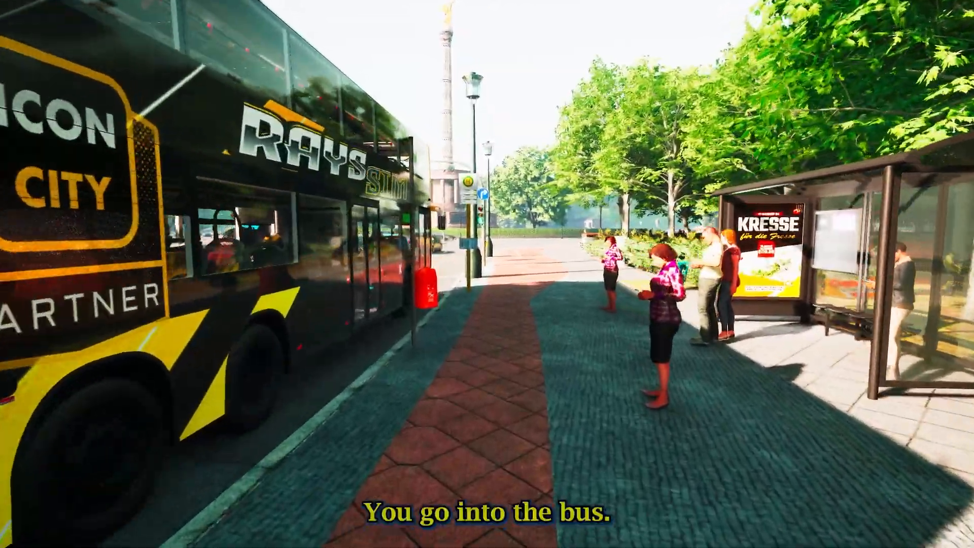
{"action": "mouse_move", "coordinate": [487, 273]}
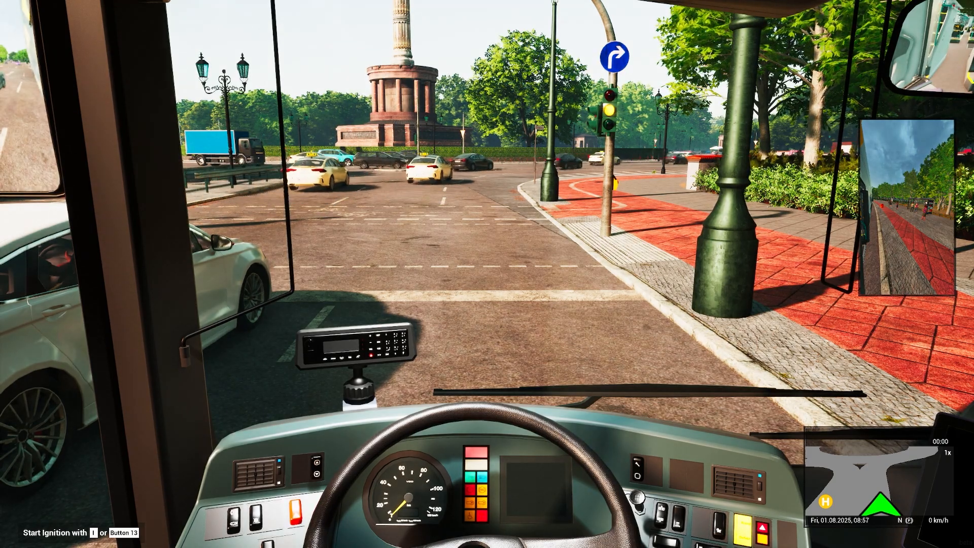
- Switch on ignition and engine, then log the ticket machine into line 100, tour 01
{"action": "key", "text": "i"}
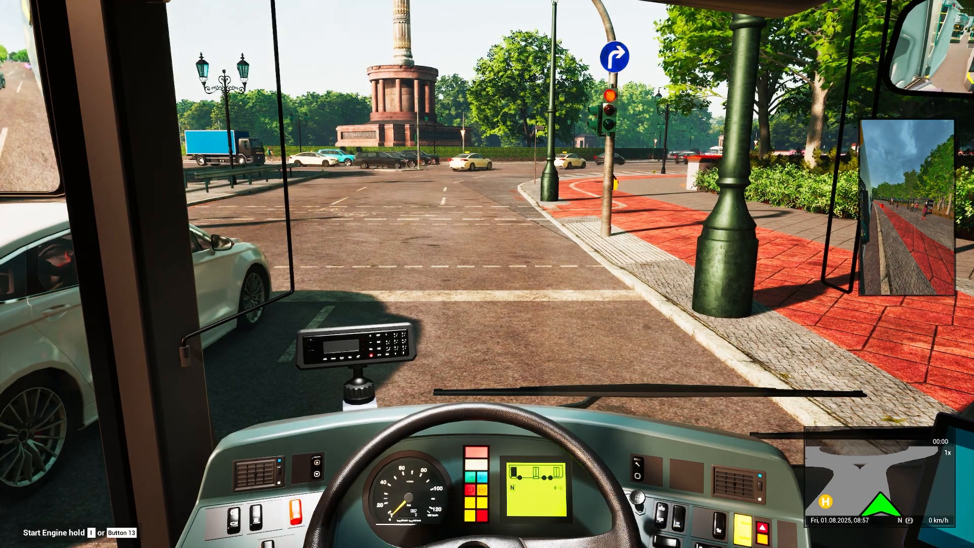
{"action": "key", "text": "i"}
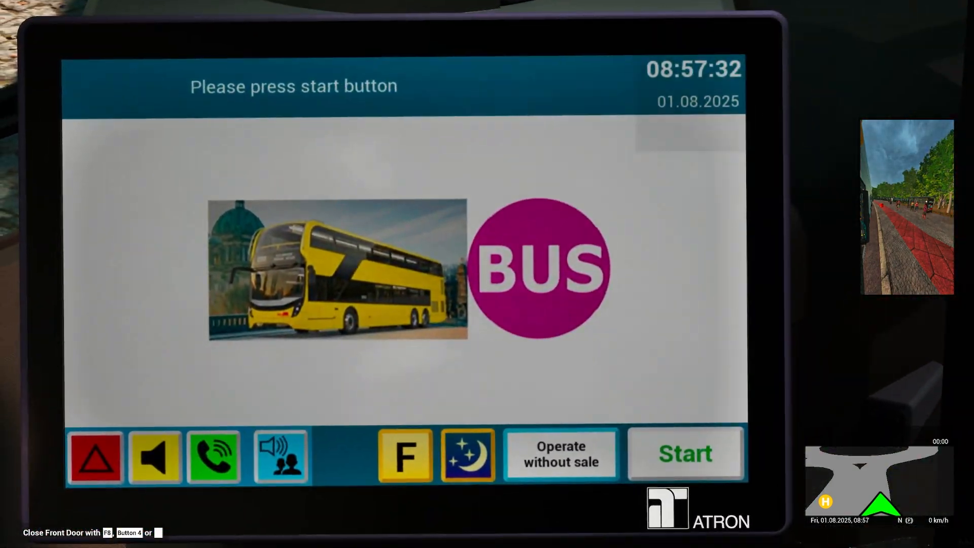
{"action": "left_click", "coordinate": [685, 452]}
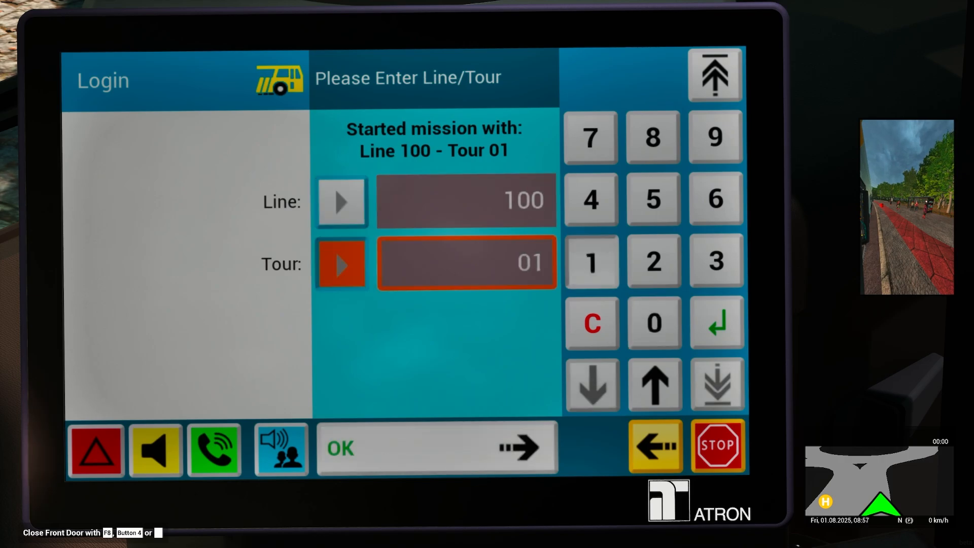
{"action": "left_click", "coordinate": [435, 447]}
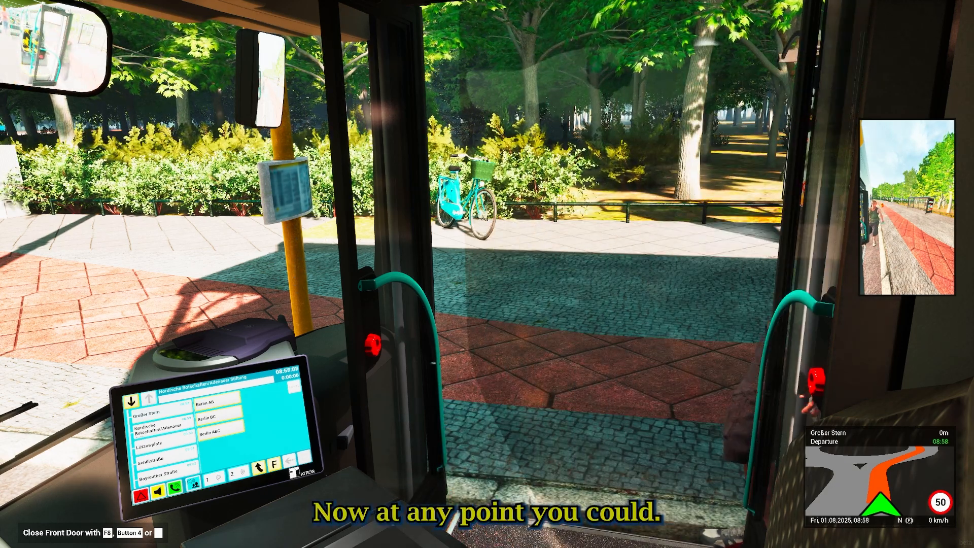
- Pause the session, dismiss the admin panel and exit to the main menu
{"action": "key", "text": "Escape"}
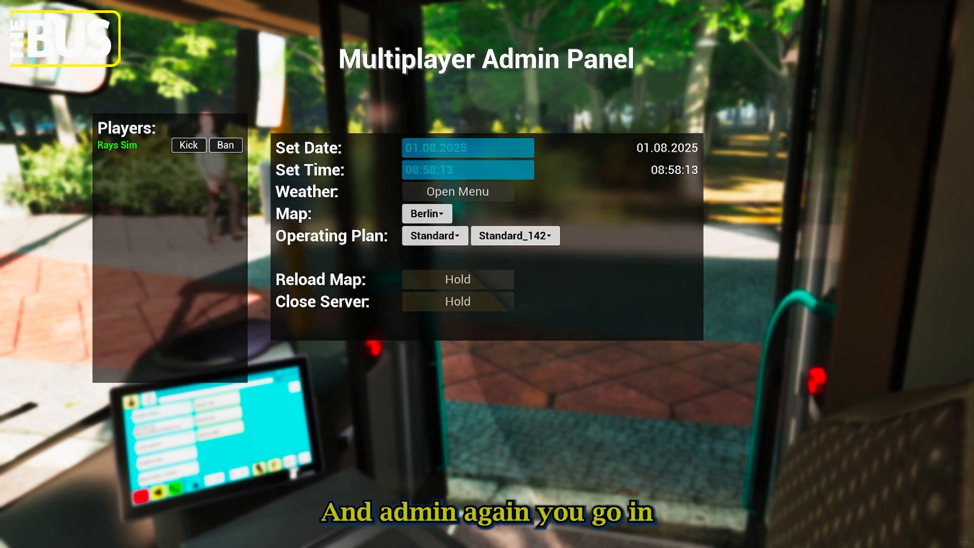
{"action": "left_click", "coordinate": [457, 301]}
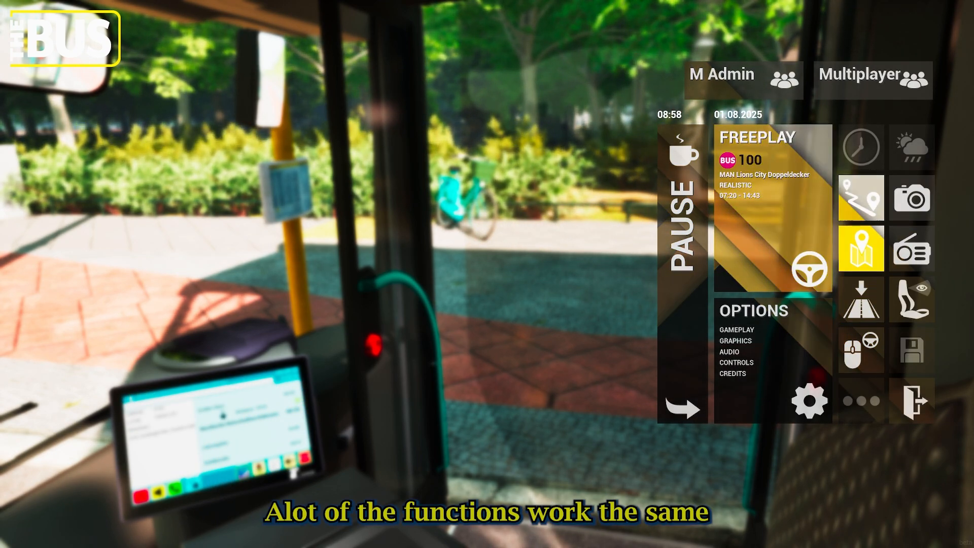
{"action": "mouse_move", "coordinate": [912, 401]}
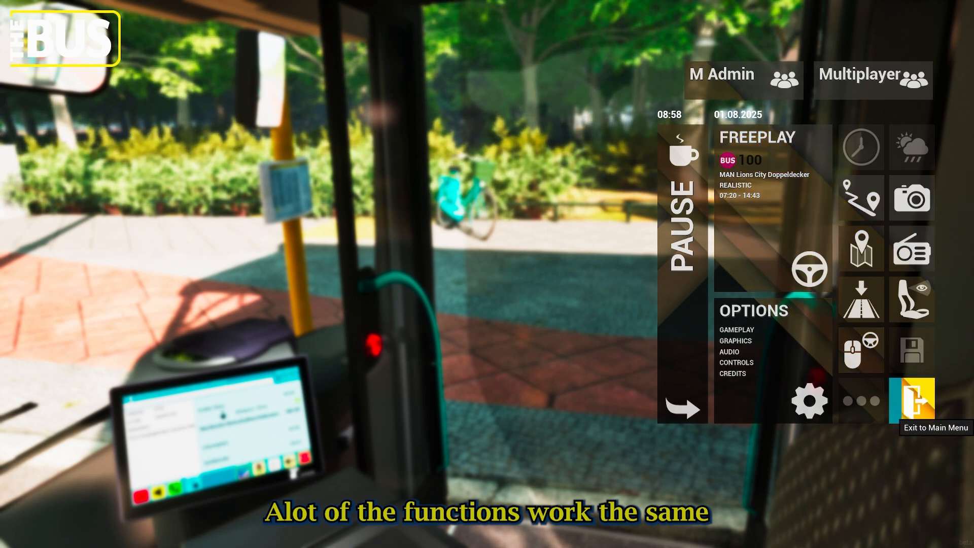
{"action": "left_click", "coordinate": [915, 403]}
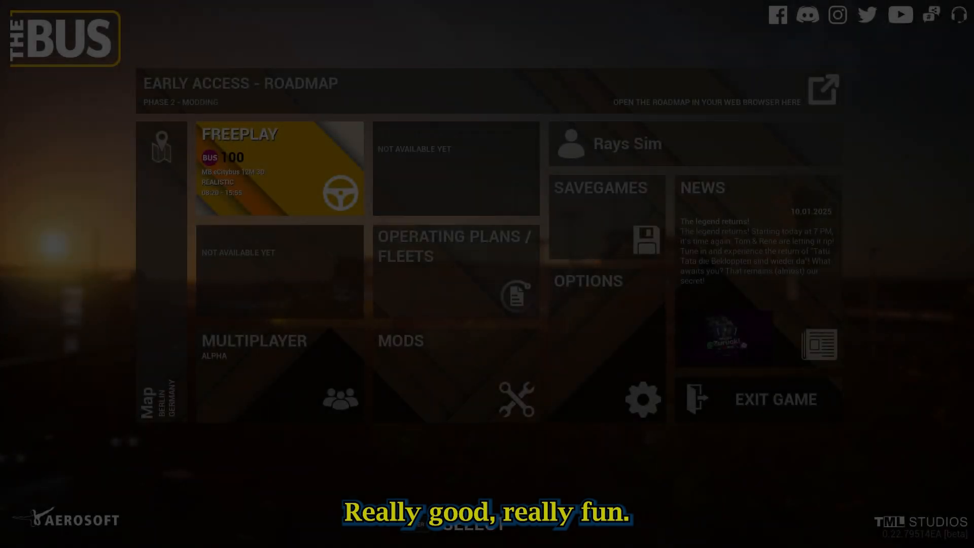